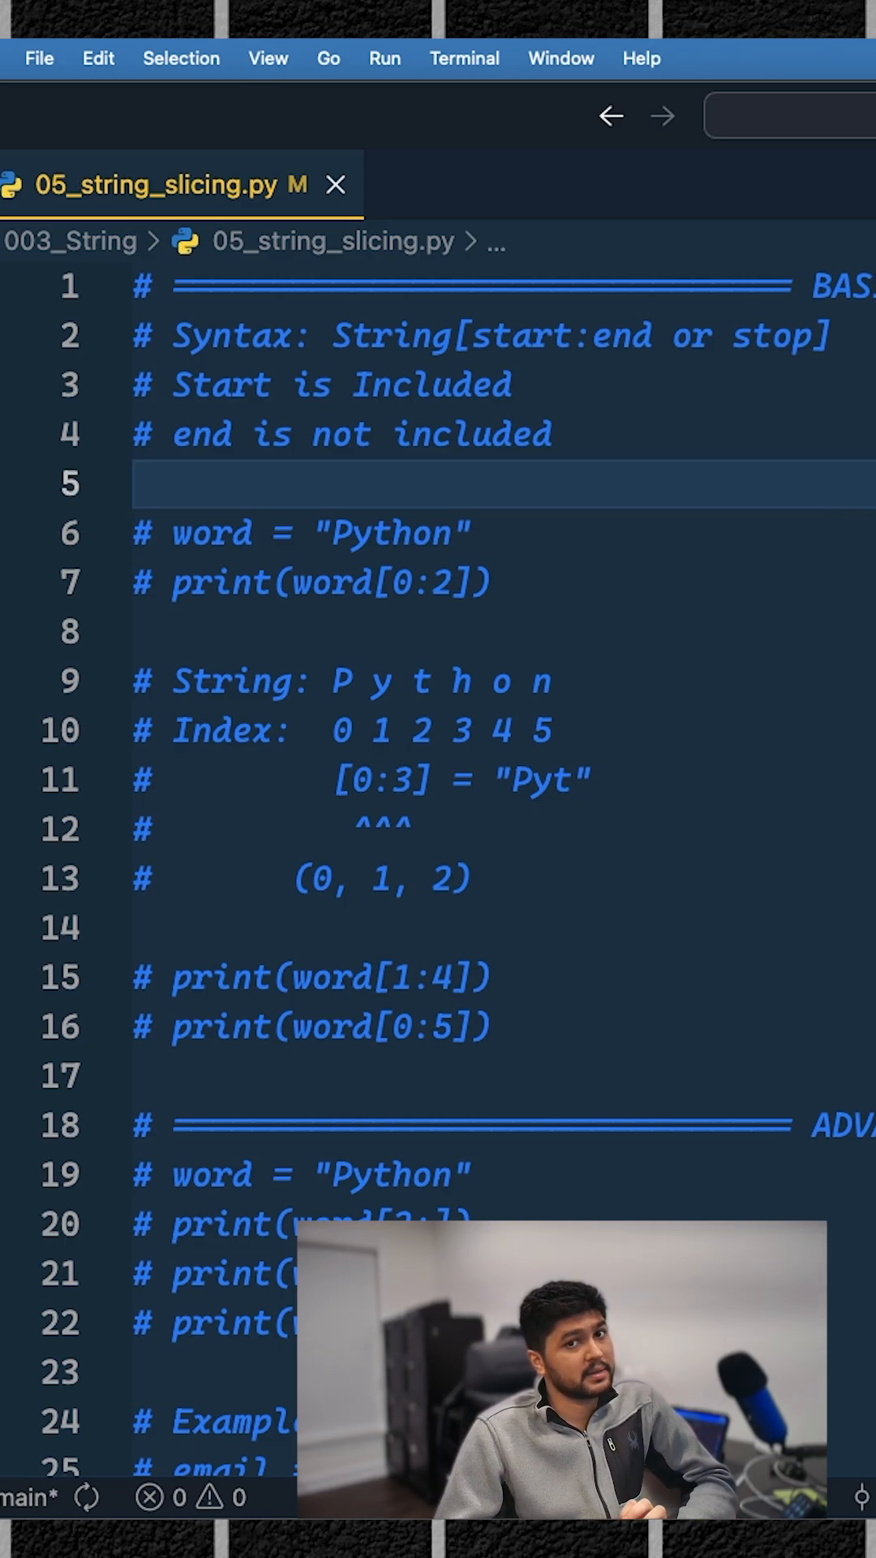
# Step: Uncomment word = "Python" and print(word[0:2]) in the basic slicing example
pyautogui.moveTo(336, 336); pyautogui.dragTo(823, 336)
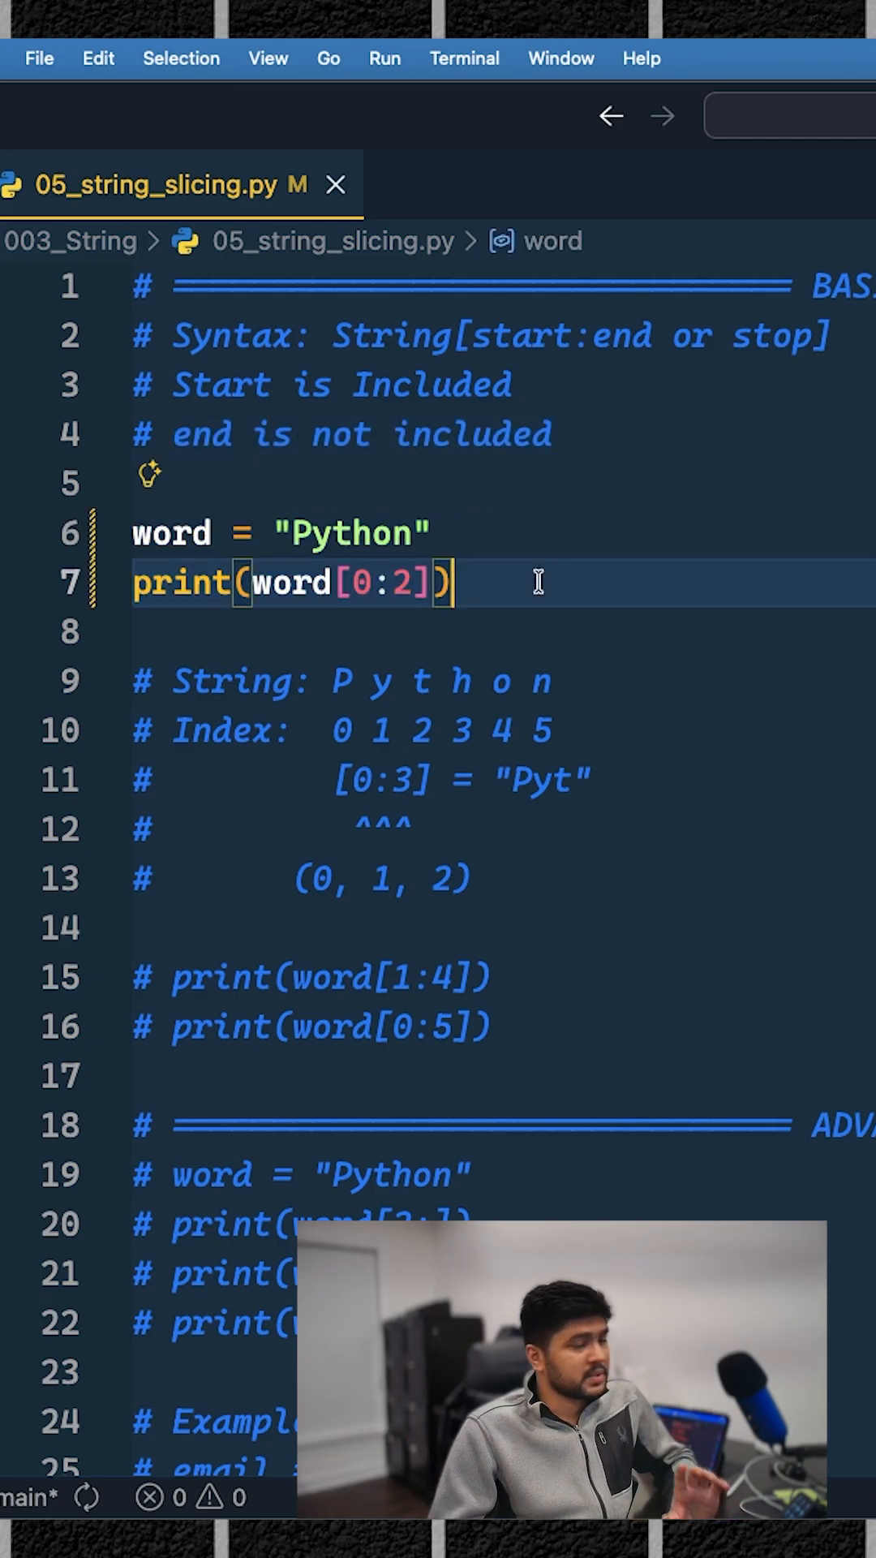
# Step: Run the script so Py prints, then comment the basic example lines out again
pyautogui.doubleClick(348, 534)
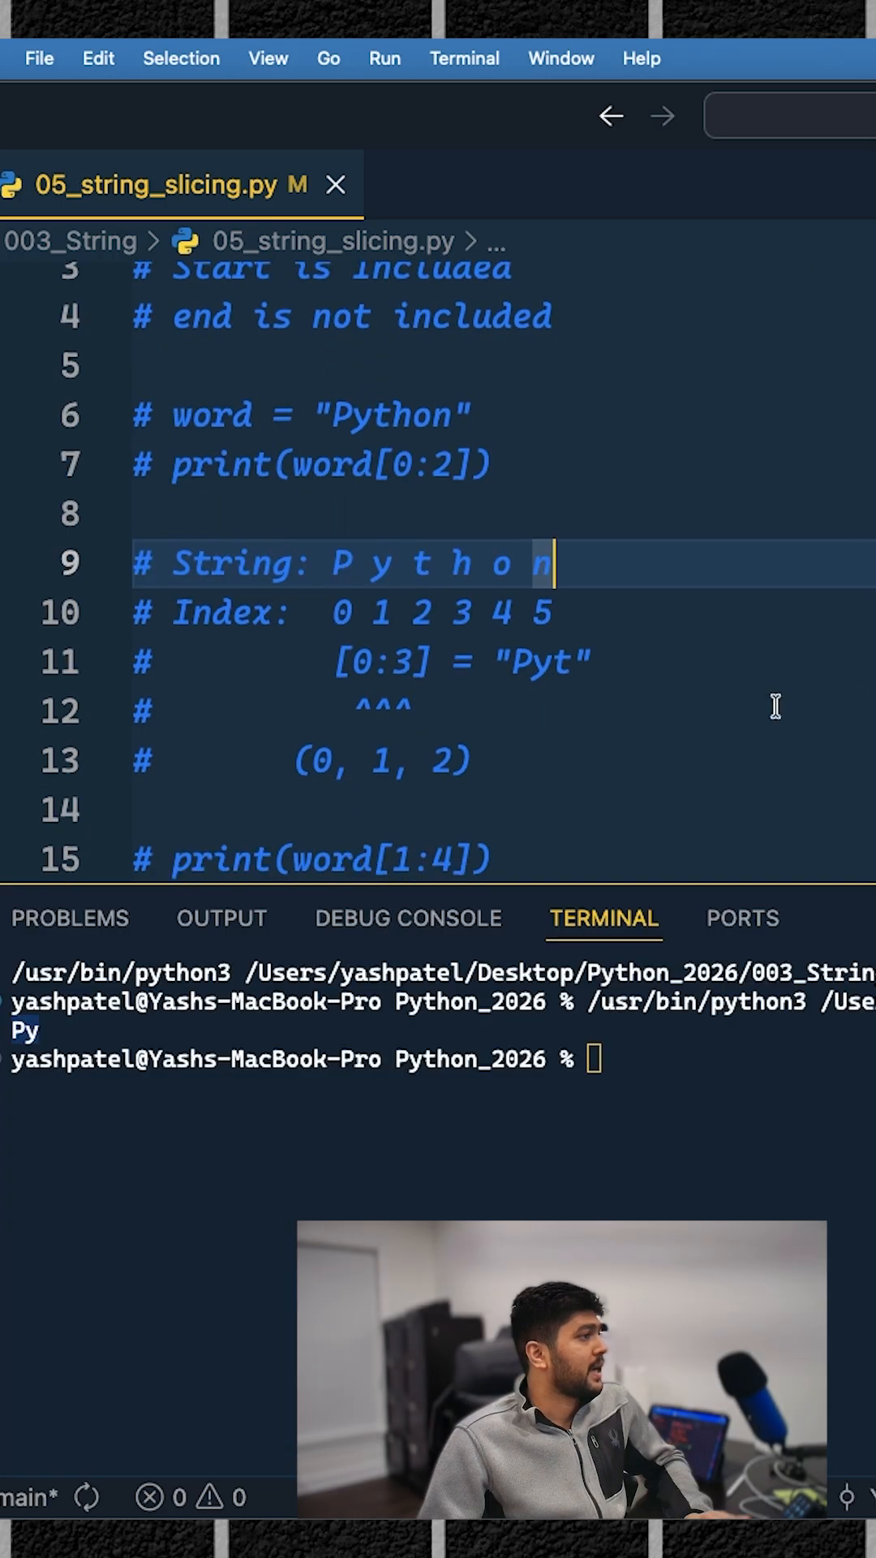
pyautogui.click(586, 760)
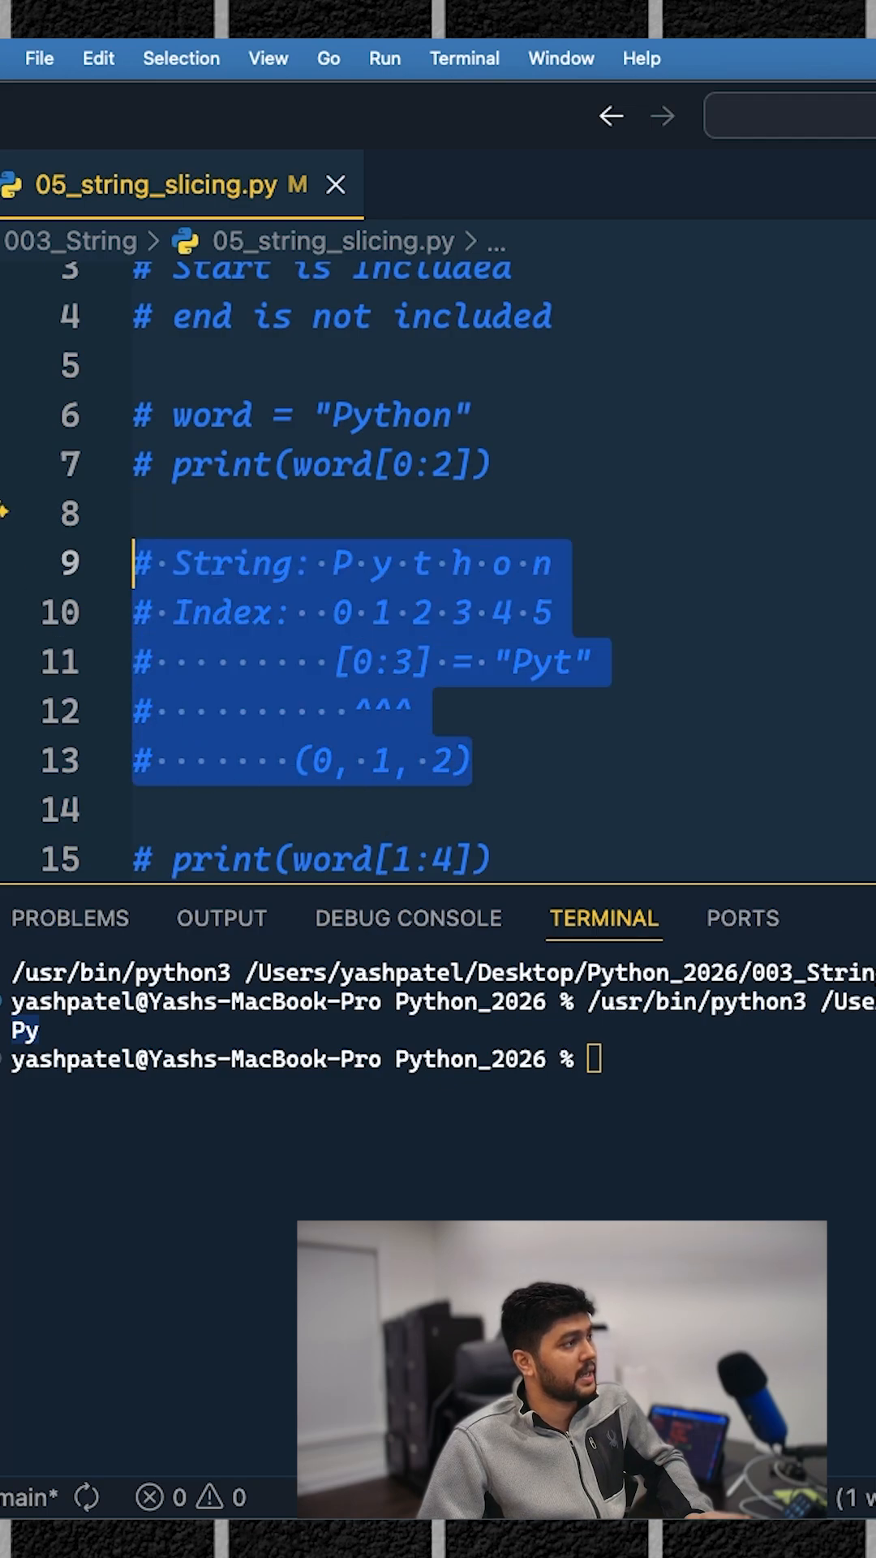
# Step: Uncomment the email example that slices the username before the @ and prints it
pyautogui.scroll(-3)
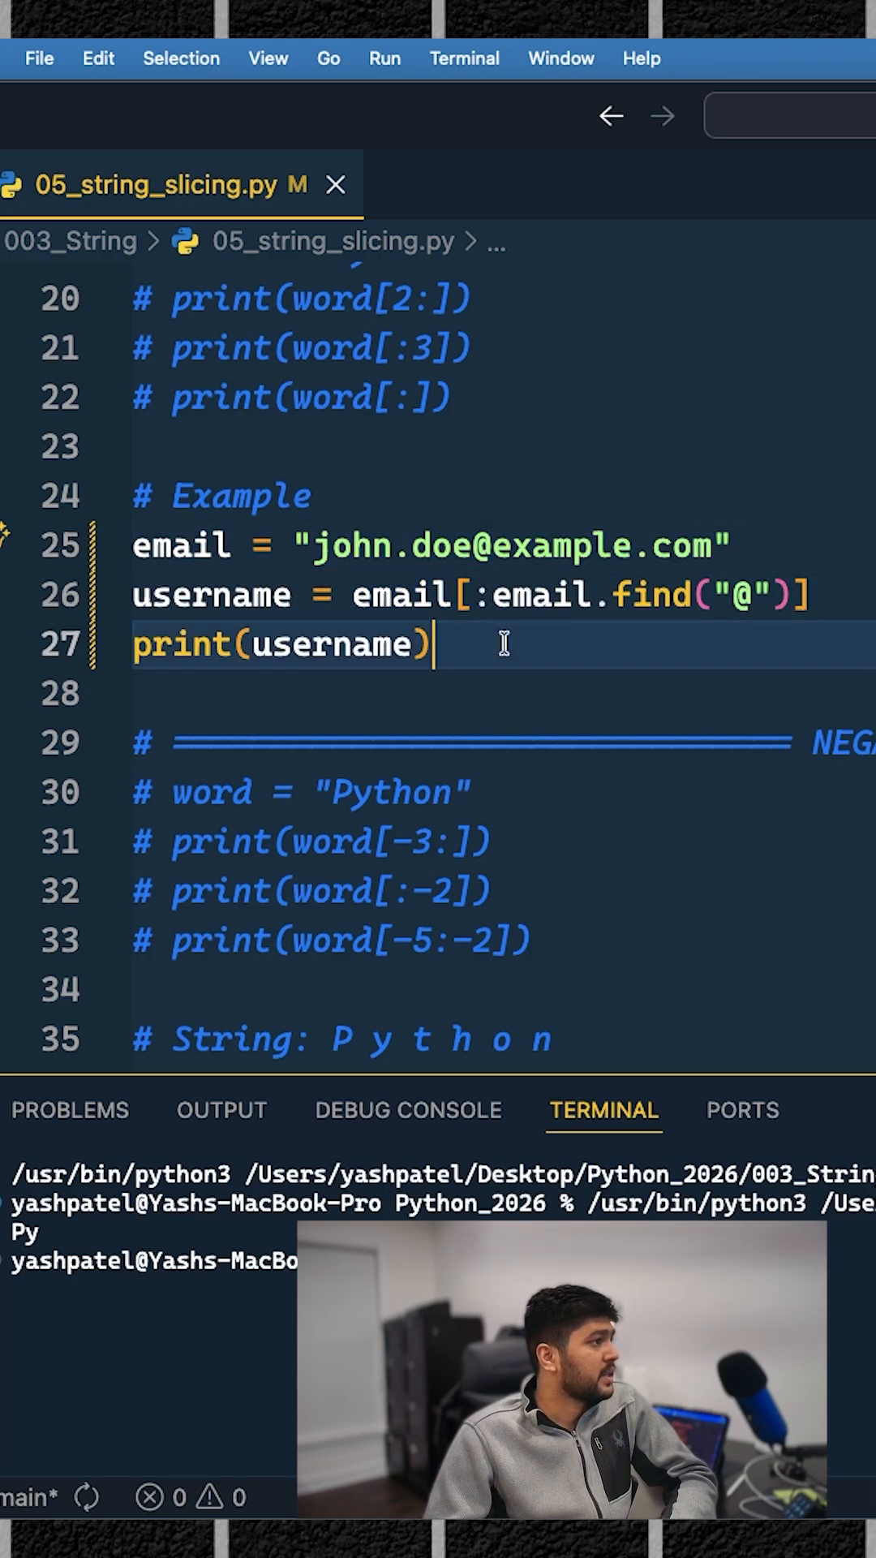
# Step: Uncomment word = "Python" in the STEP slicing section further down
pyautogui.click(475, 593)
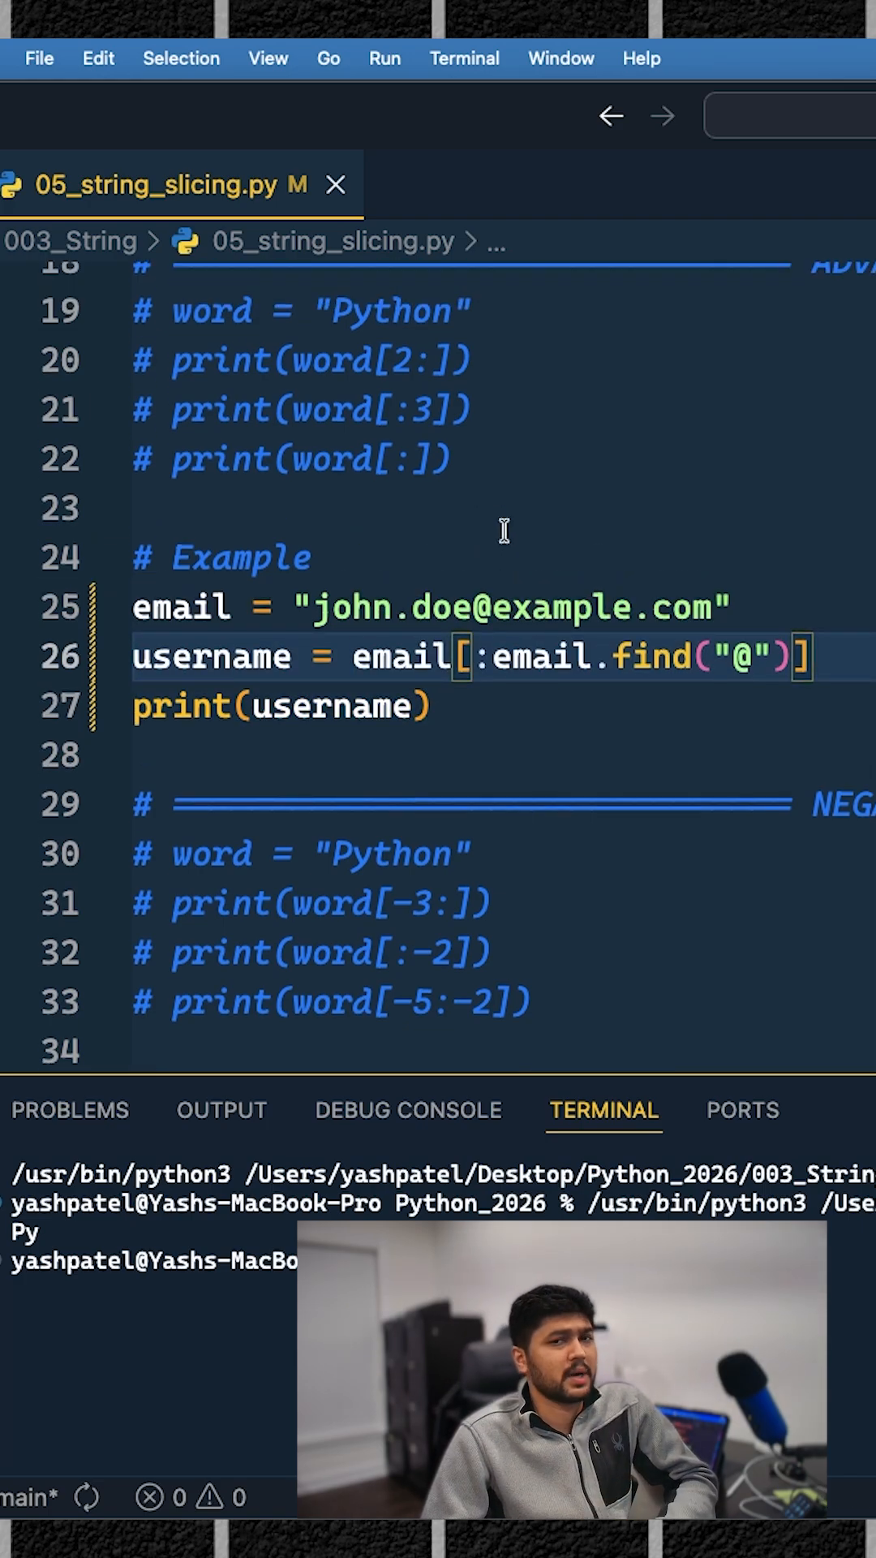
pyautogui.click(477, 658)
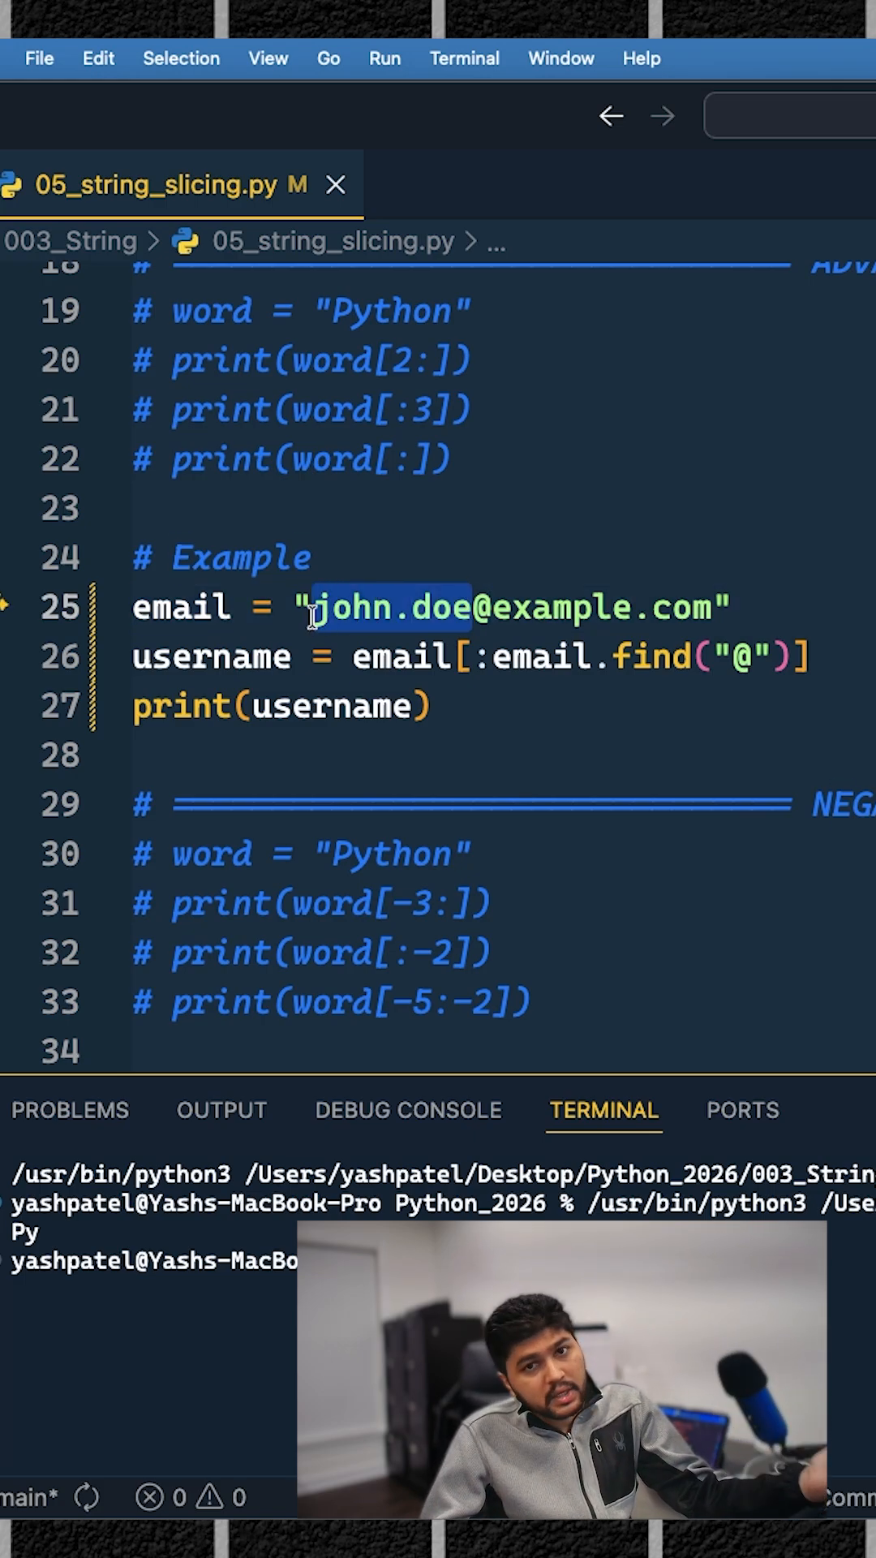
pyautogui.scroll(-3)
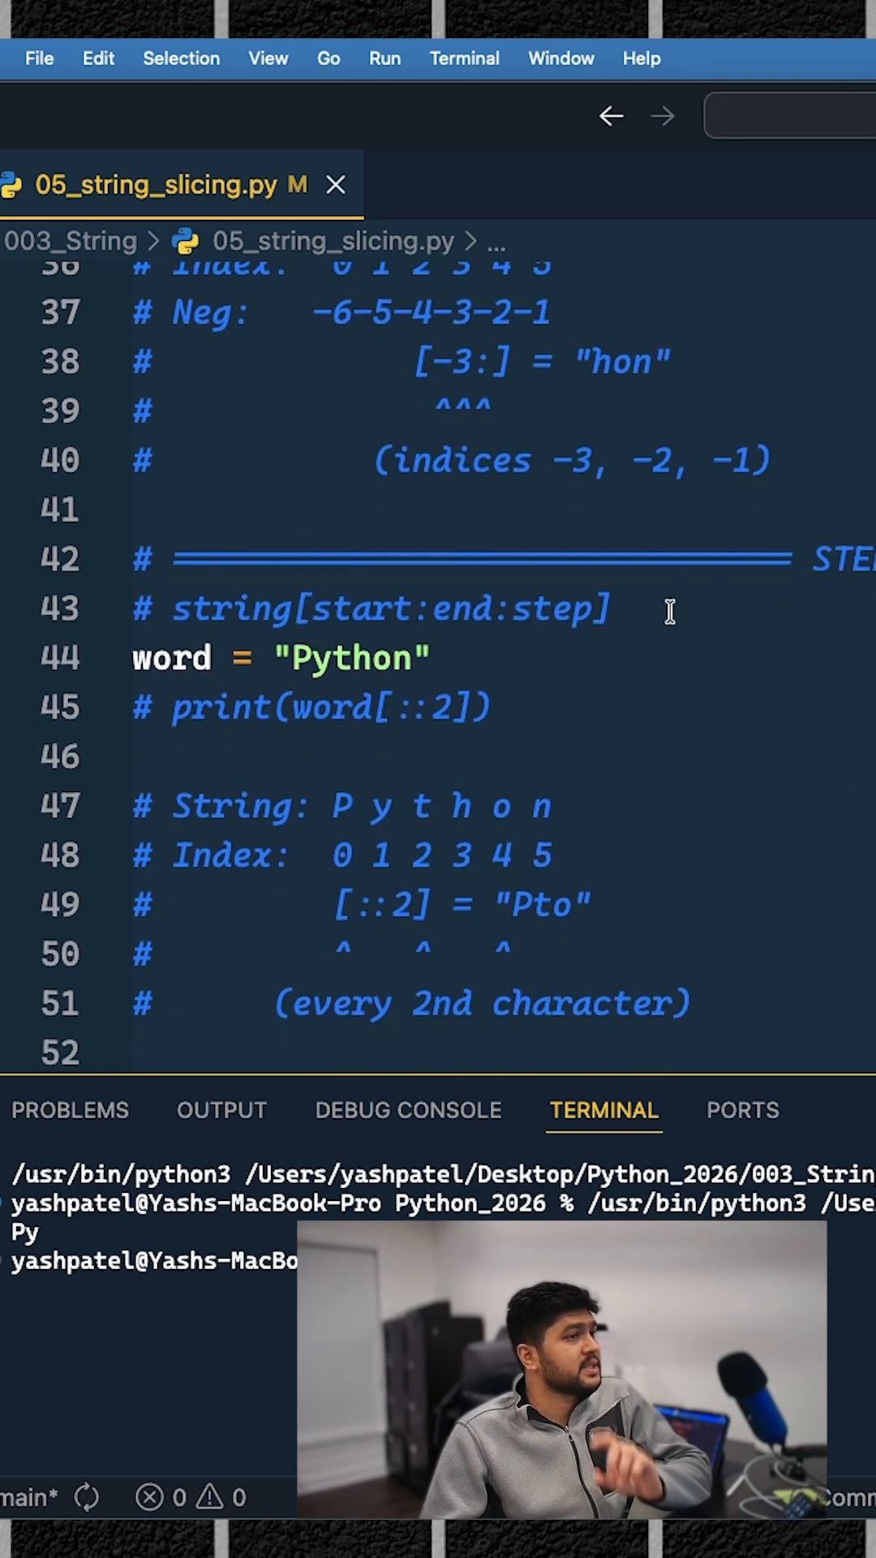
# Step: Uncomment print(word[::2]) to print every second character of word
pyautogui.scroll(-3)
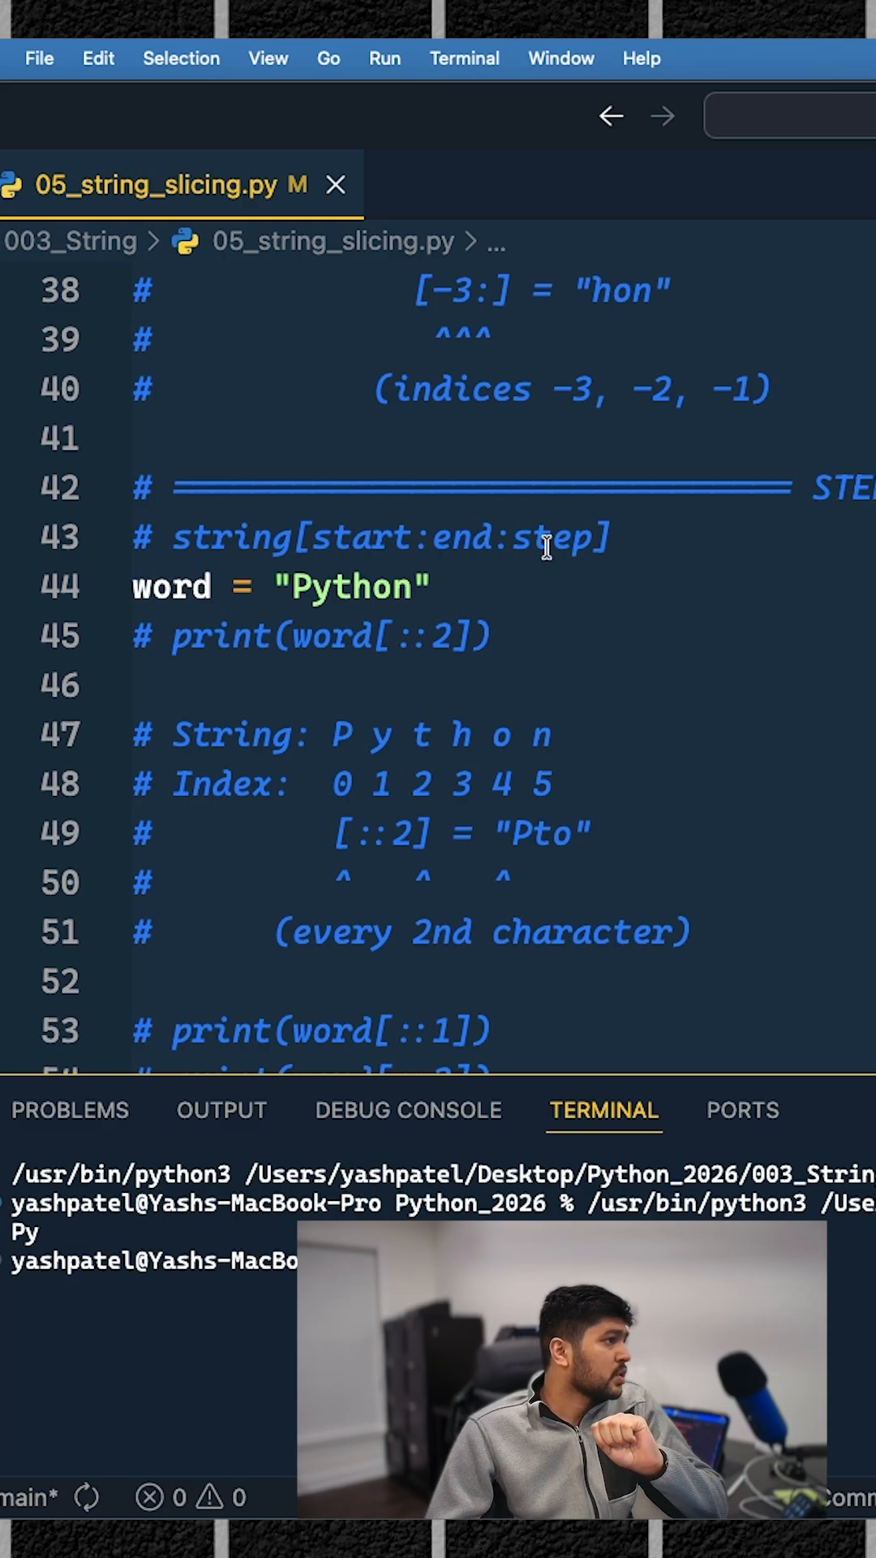
pyautogui.doubleClick(547, 537)
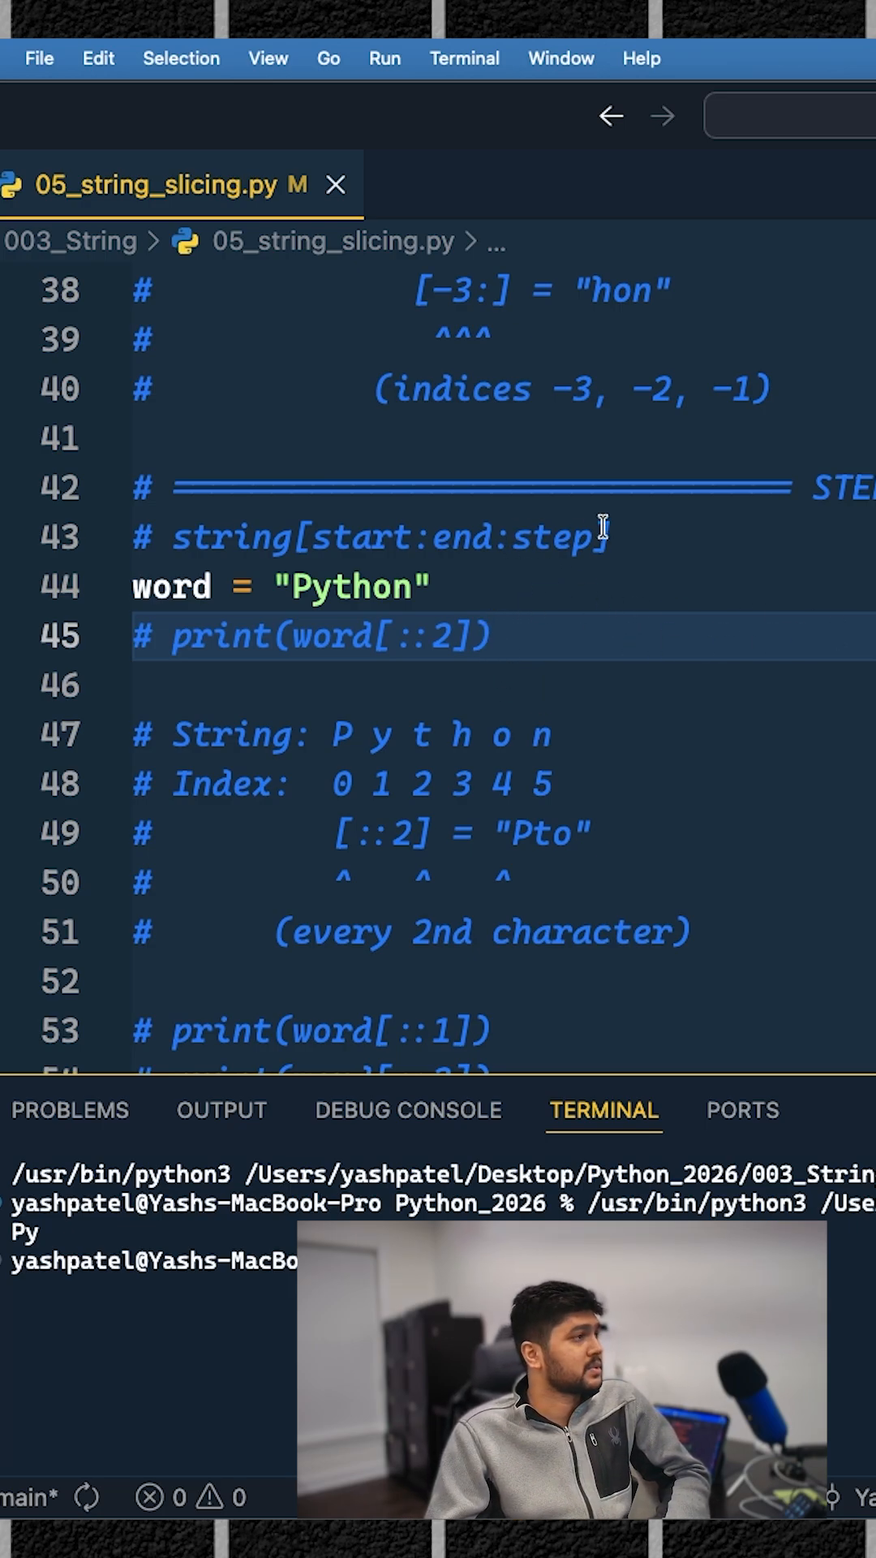
pyautogui.click(487, 636)
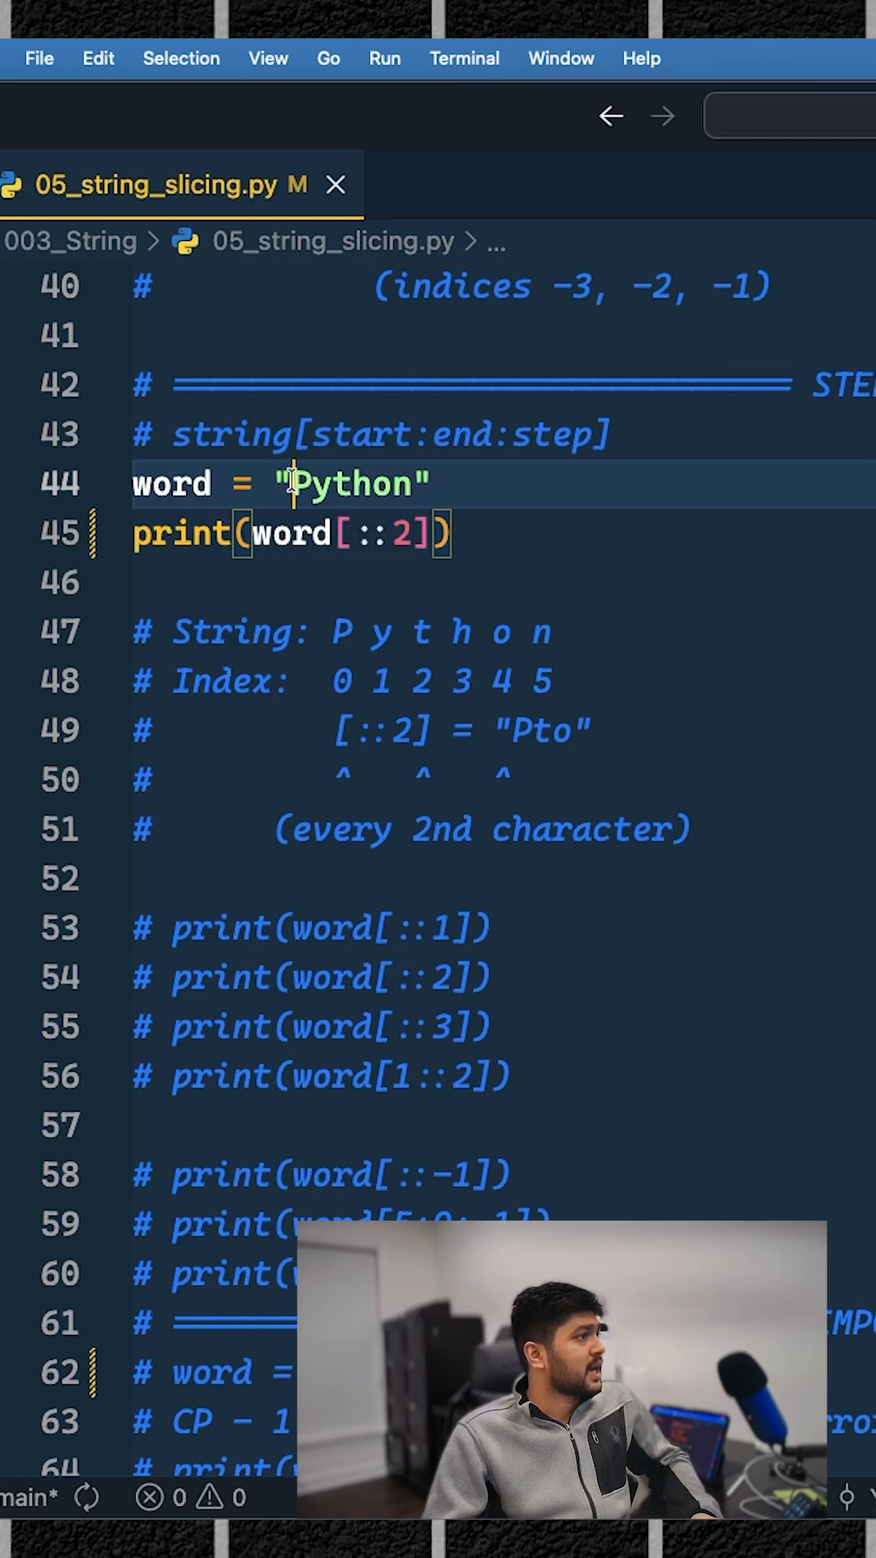
# Step: Run the file and confirm the terminal prints john.doe and Pto
pyautogui.doubleClick(355, 485)
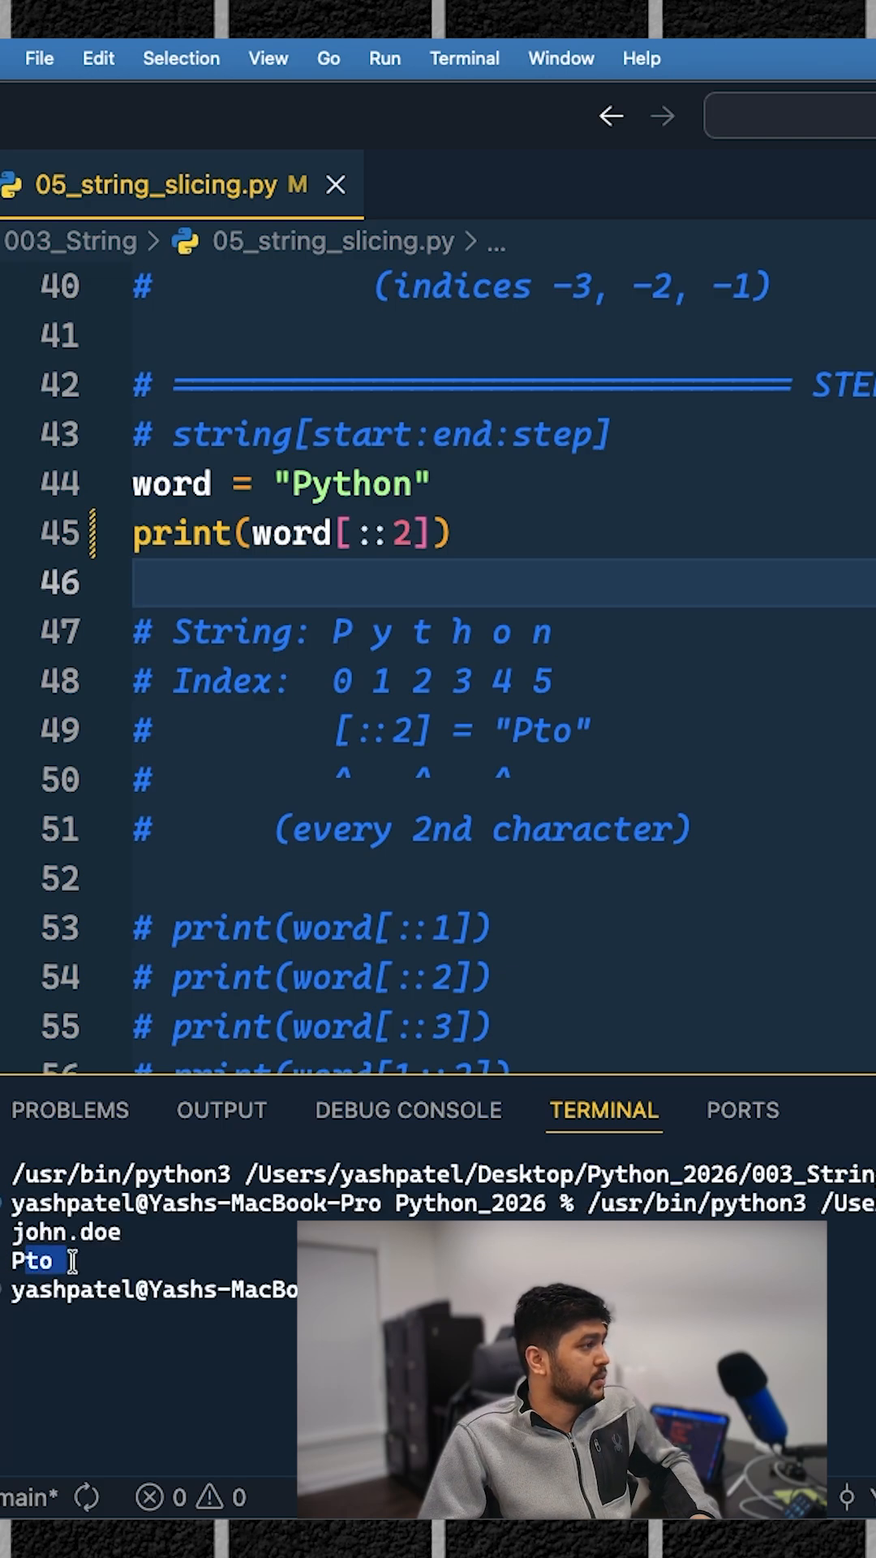
pyautogui.doubleClick(351, 484)
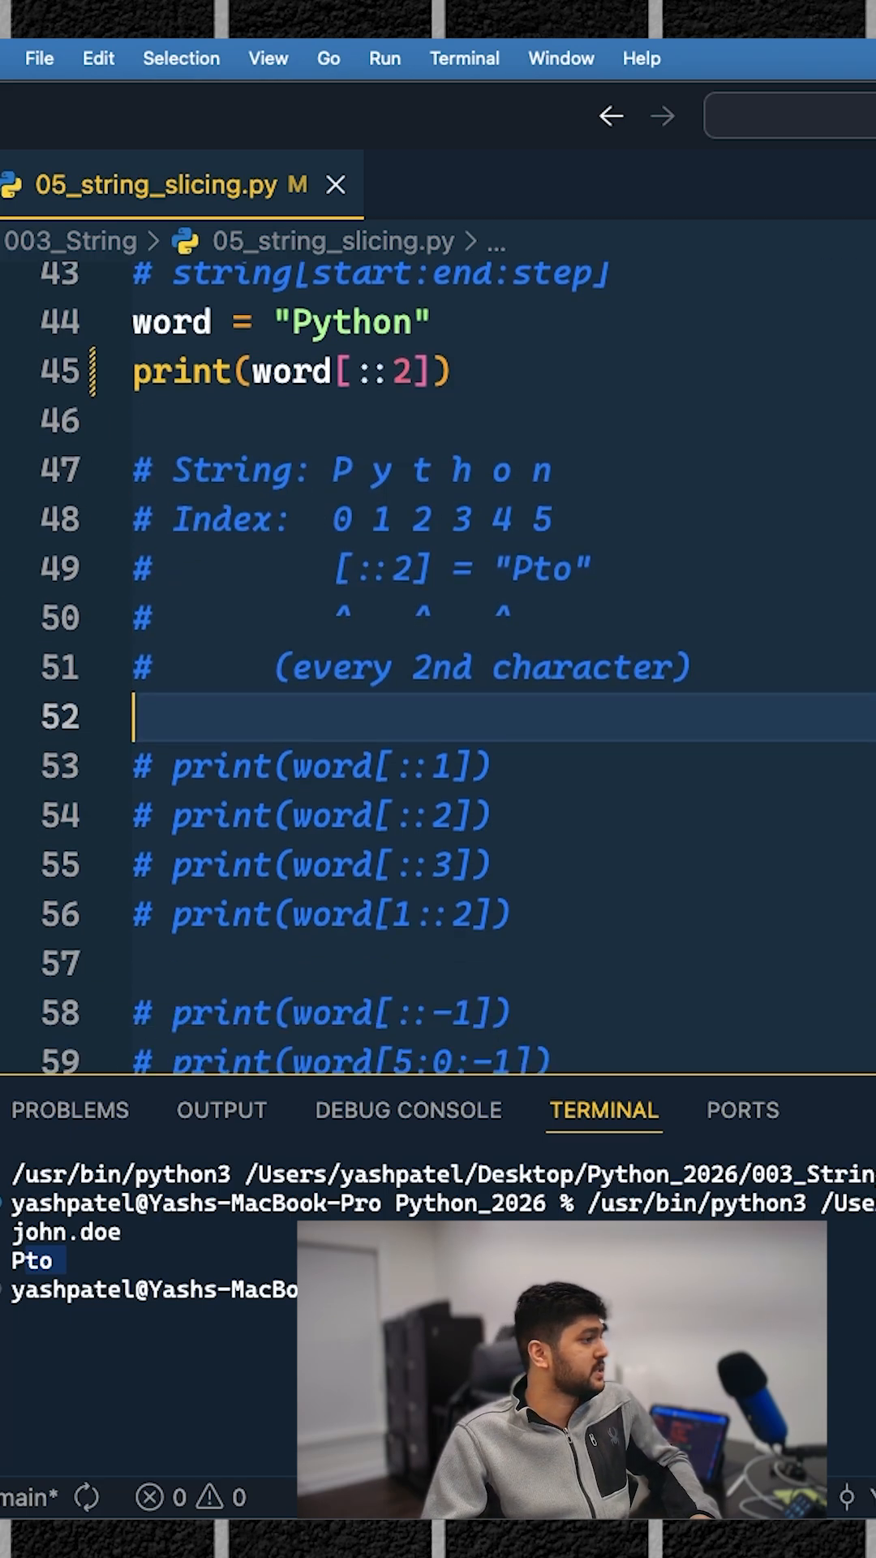
pyautogui.scroll(-3)
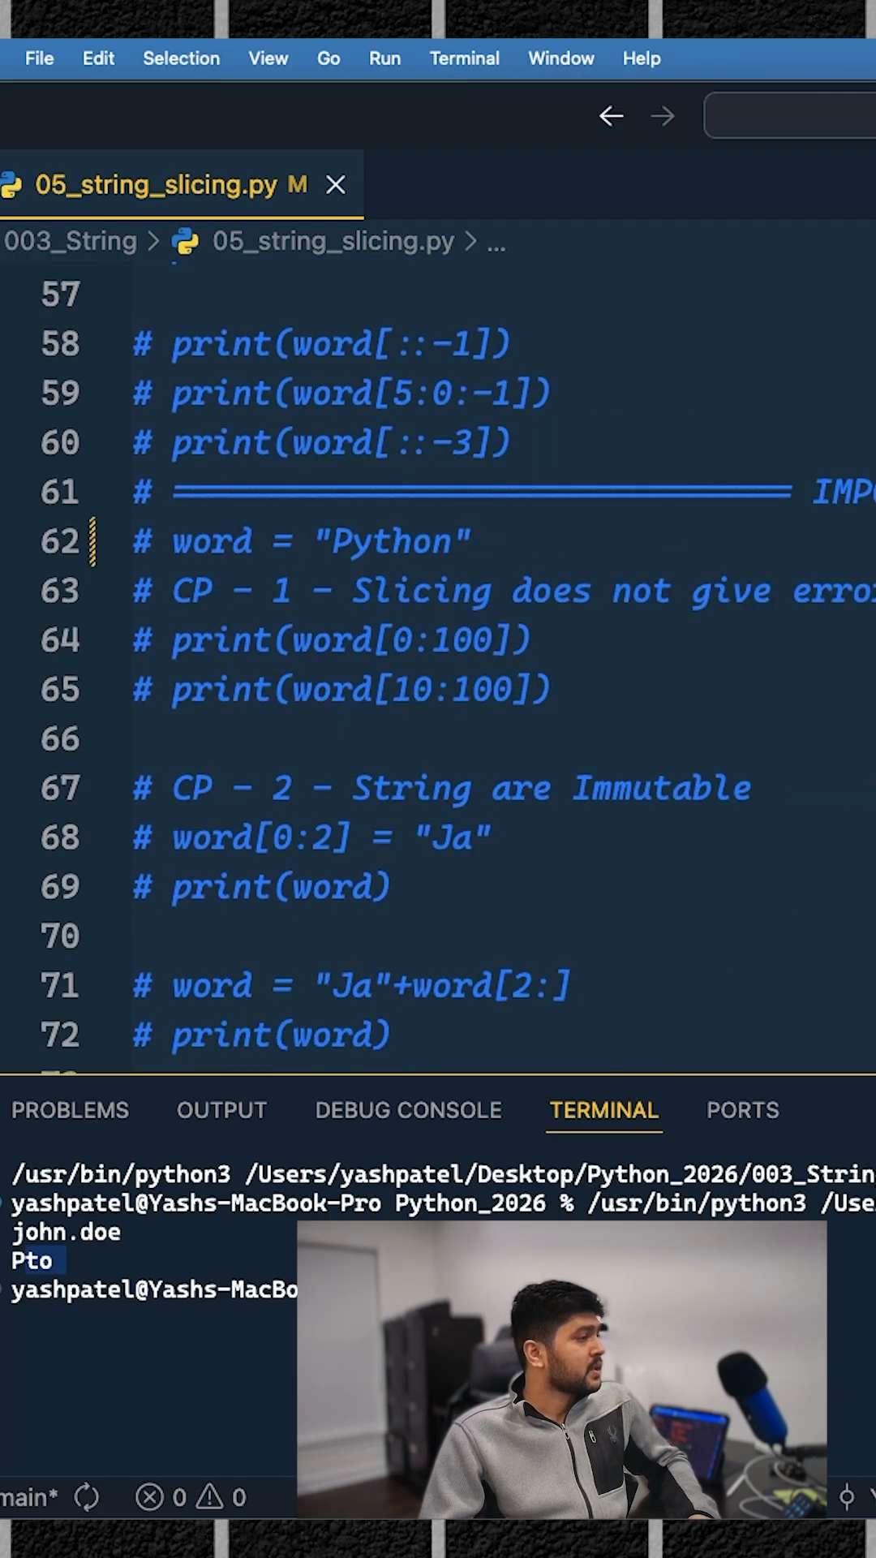